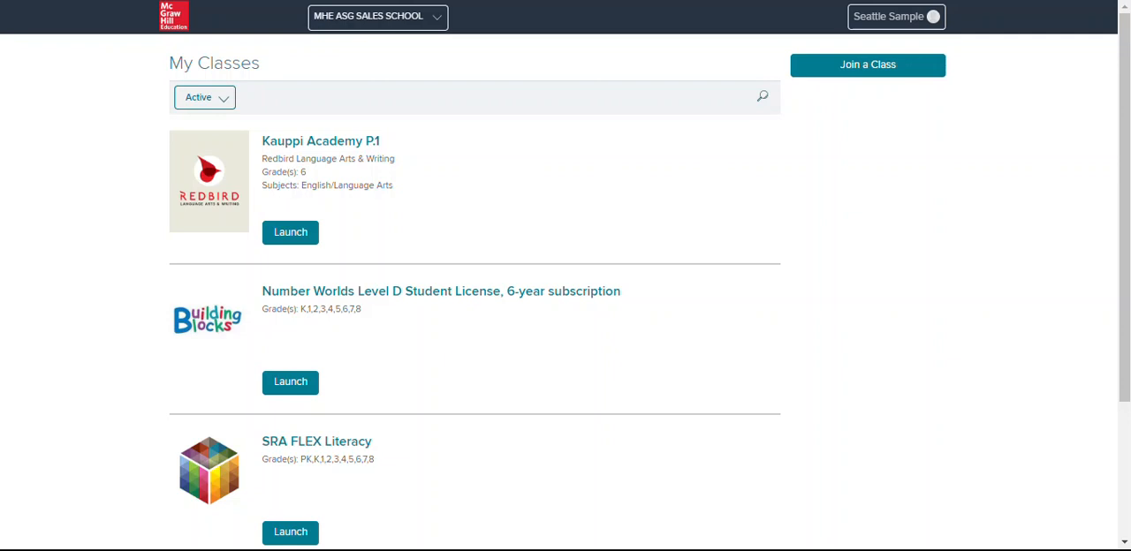
{"action": "mouse_move", "coordinate": [289, 232]}
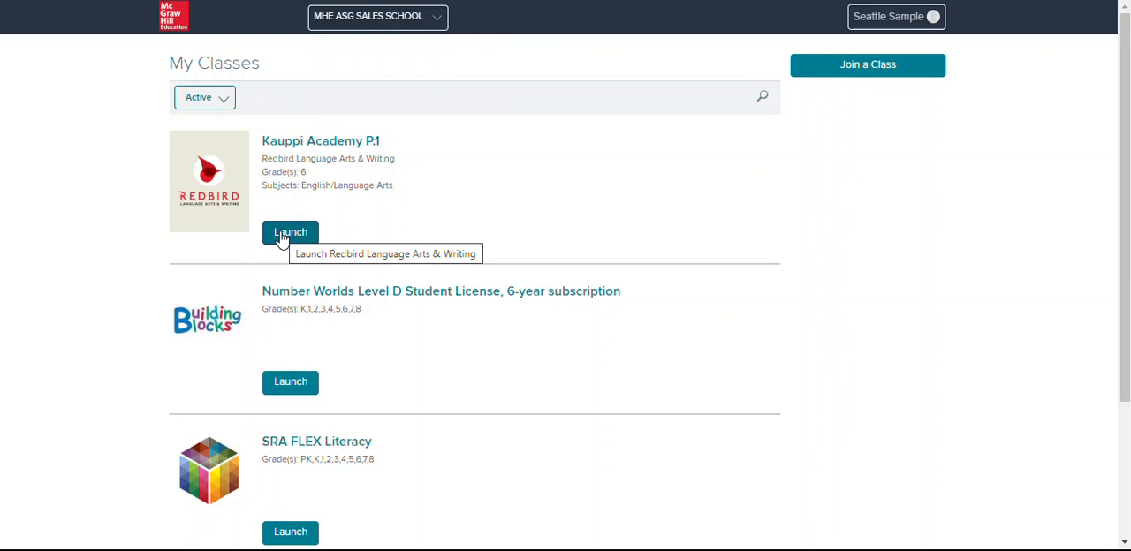
- Launch the Kauppi Academy P.1 class from My Classes
{"action": "left_click", "coordinate": [290, 231]}
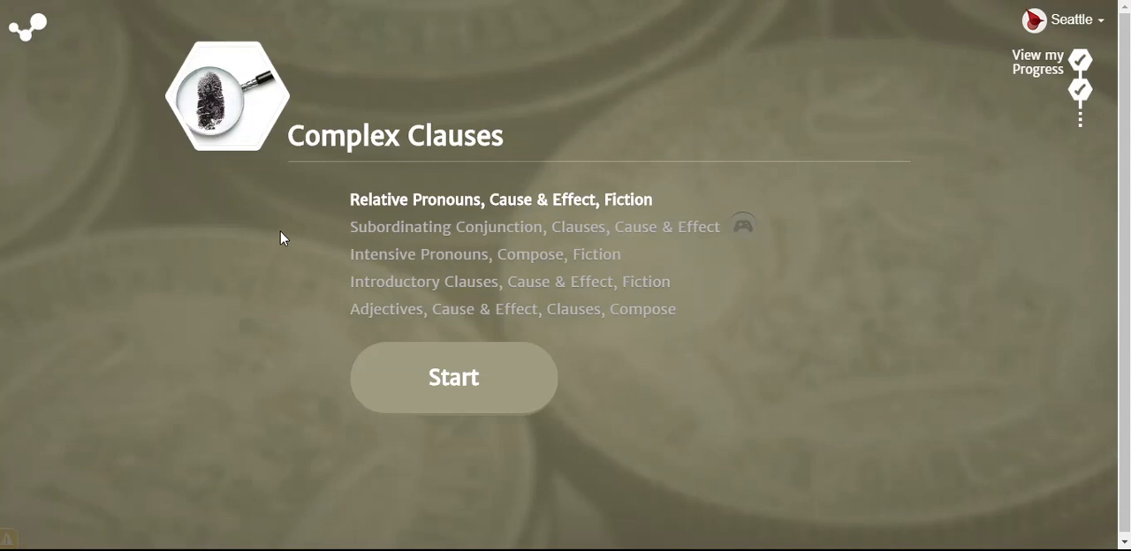
{"action": "mouse_move", "coordinate": [289, 166]}
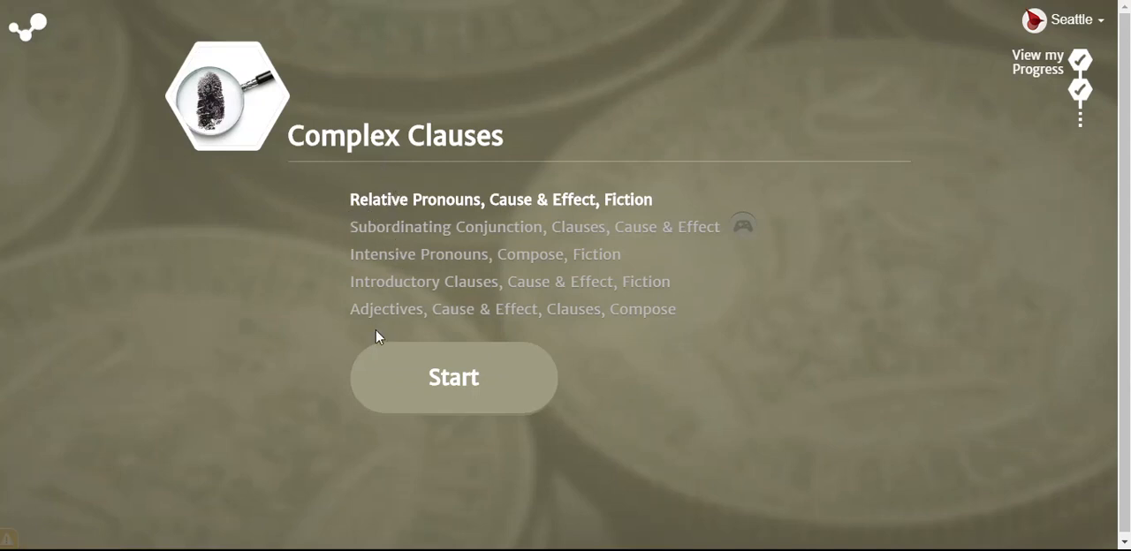
- Start the first Complex Clauses lesson to reach the Isaac Newton relative pronoun question
{"action": "left_click", "coordinate": [454, 378]}
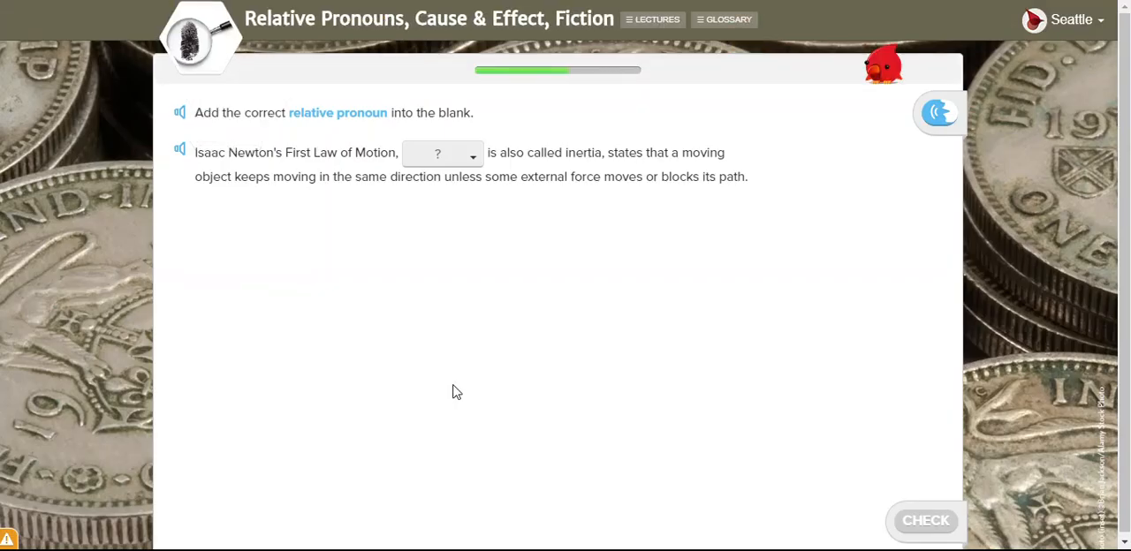
{"action": "mouse_move", "coordinate": [434, 407]}
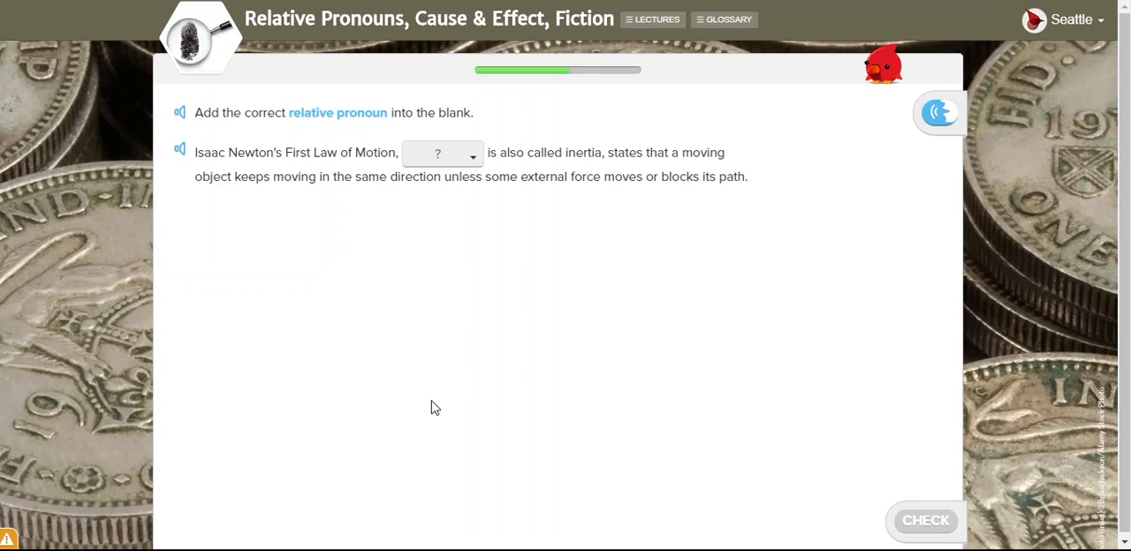
{"action": "mouse_move", "coordinate": [706, 157]}
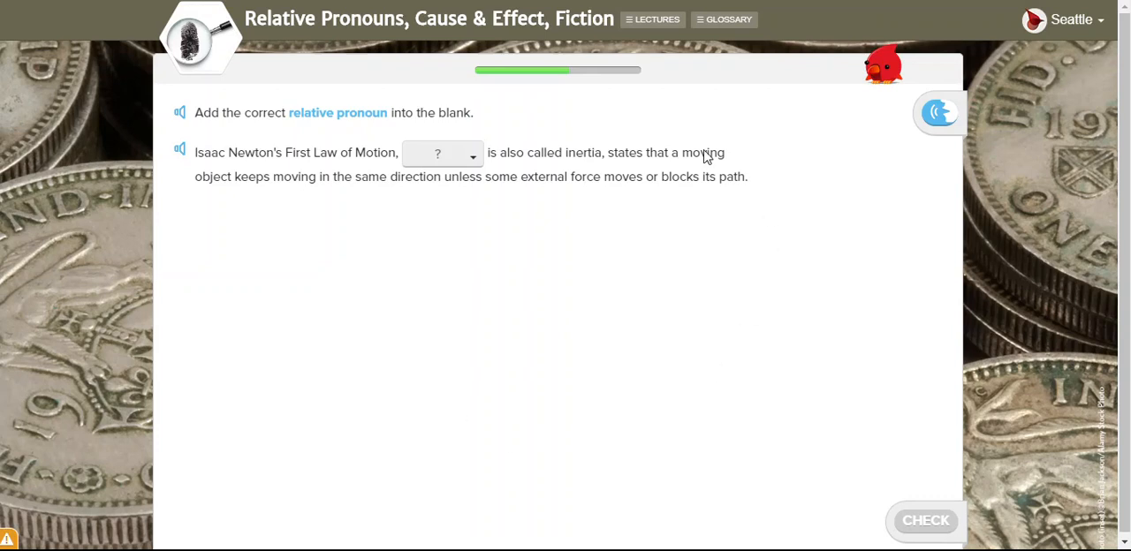
{"action": "mouse_move", "coordinate": [749, 175]}
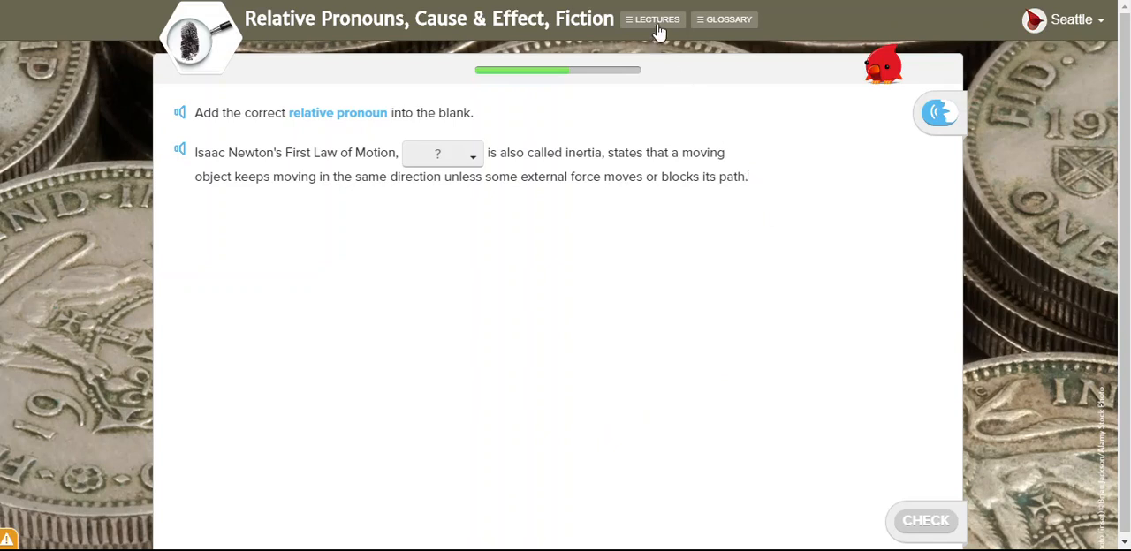
{"action": "left_click", "coordinate": [652, 18]}
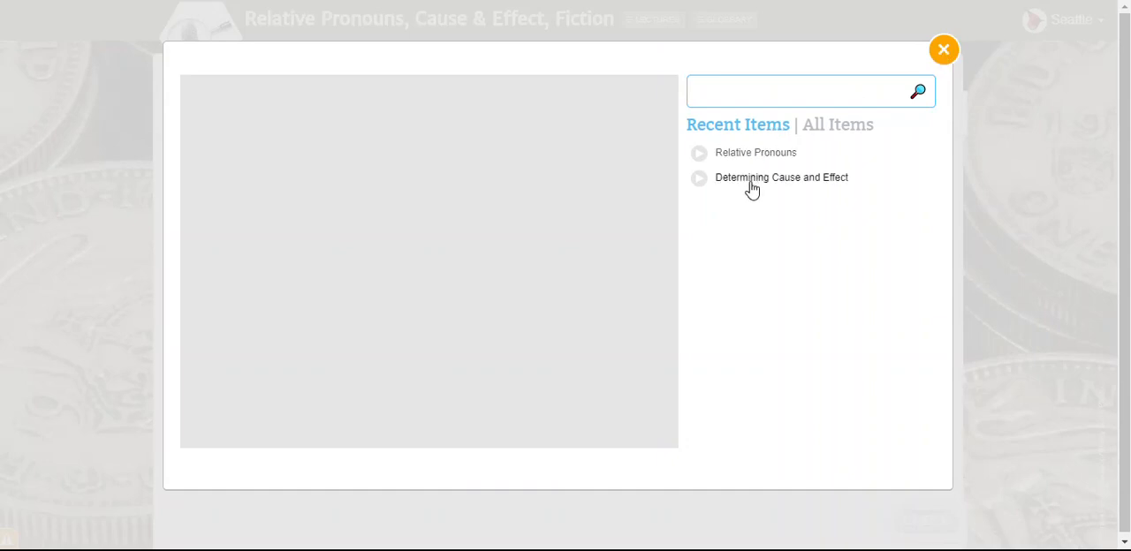
{"action": "left_click", "coordinate": [943, 49]}
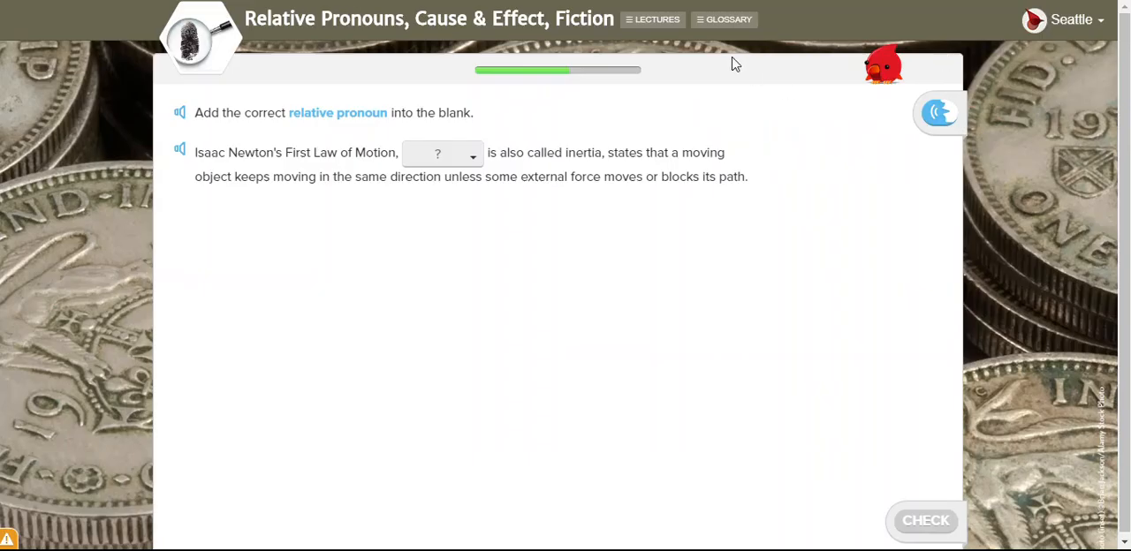
{"action": "left_click", "coordinate": [724, 18]}
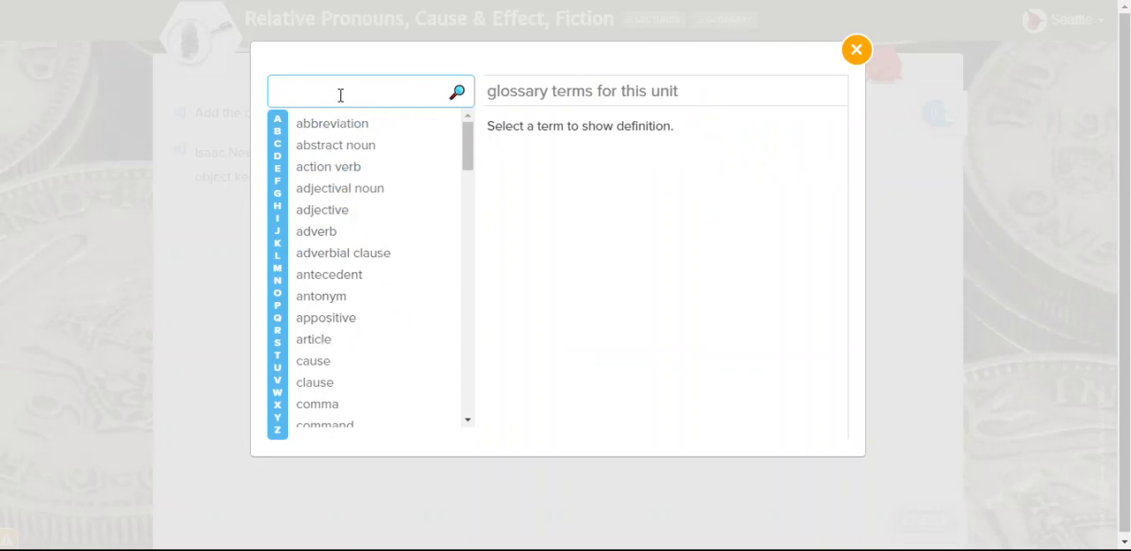
{"action": "mouse_move", "coordinate": [856, 49]}
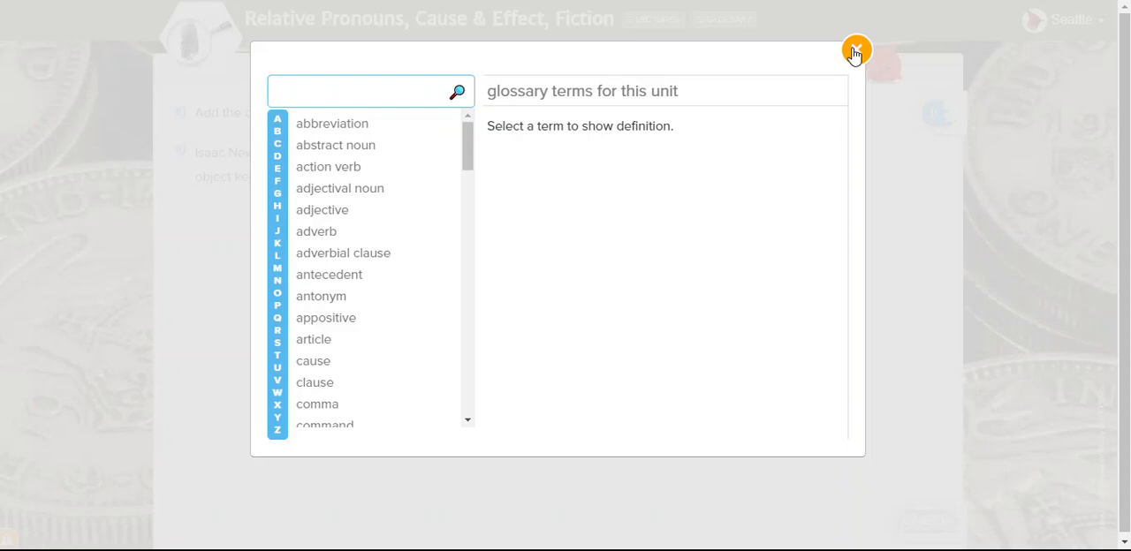
{"action": "left_click", "coordinate": [855, 50]}
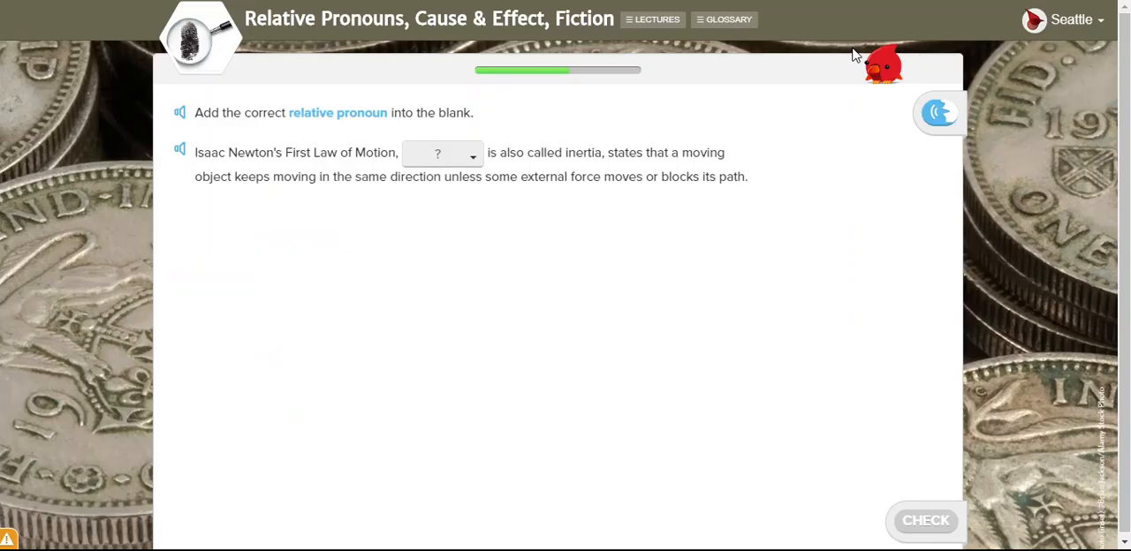
{"action": "mouse_move", "coordinate": [367, 228]}
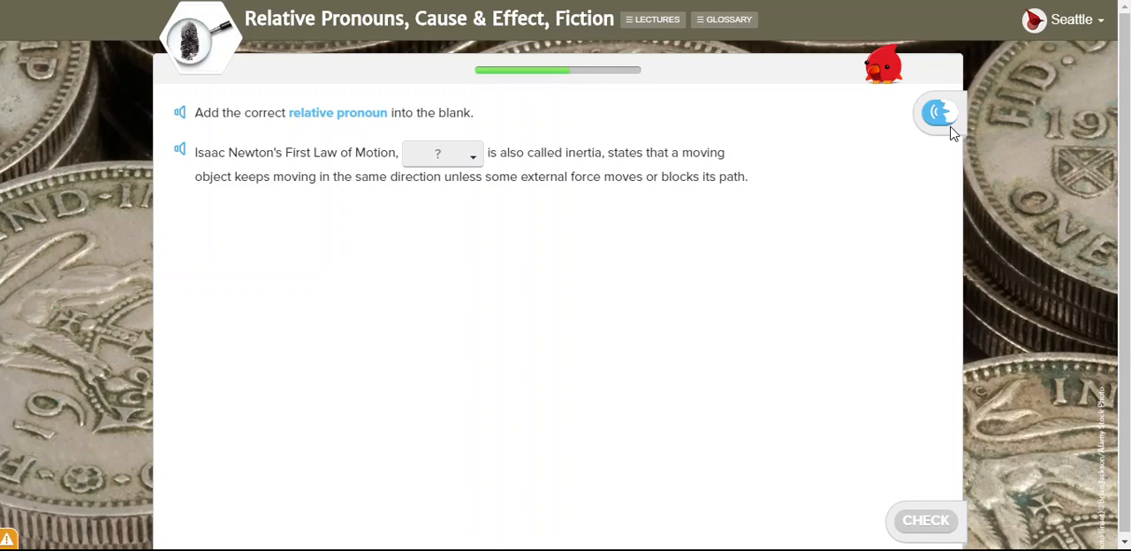
{"action": "mouse_move", "coordinate": [929, 147]}
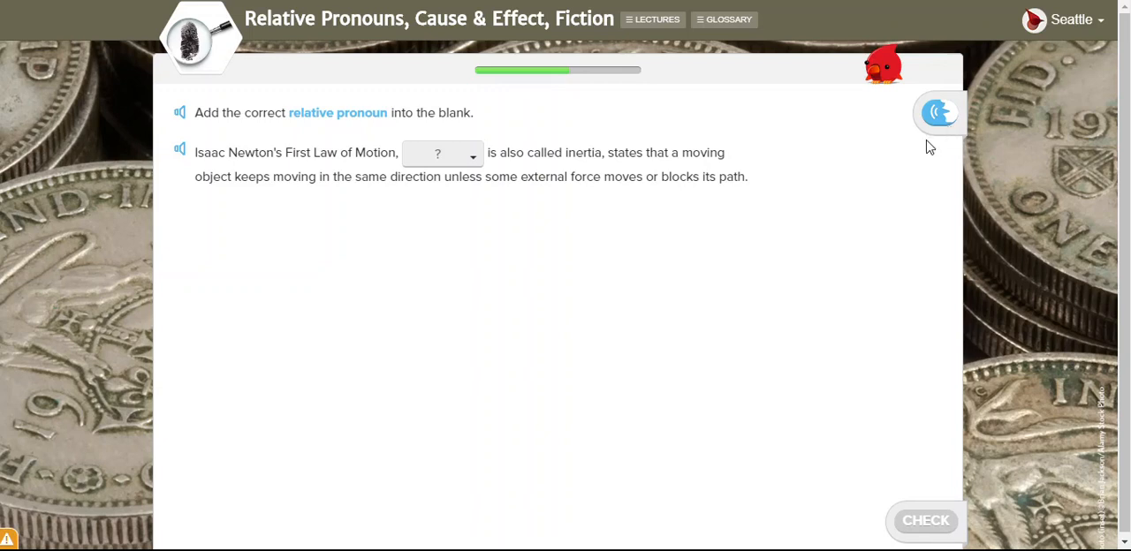
{"action": "mouse_move", "coordinate": [474, 202]}
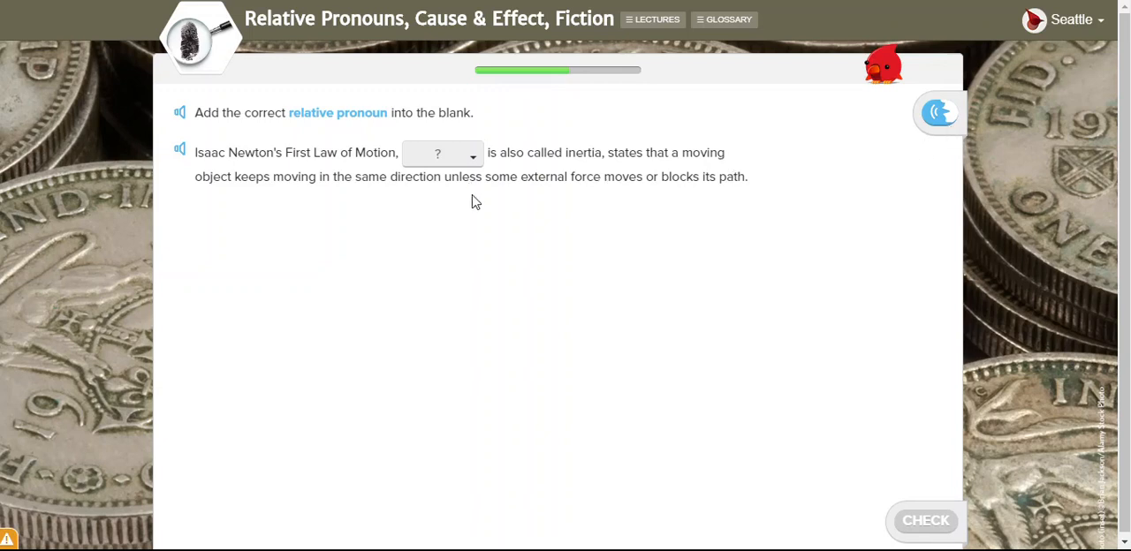
{"action": "mouse_move", "coordinate": [522, 329]}
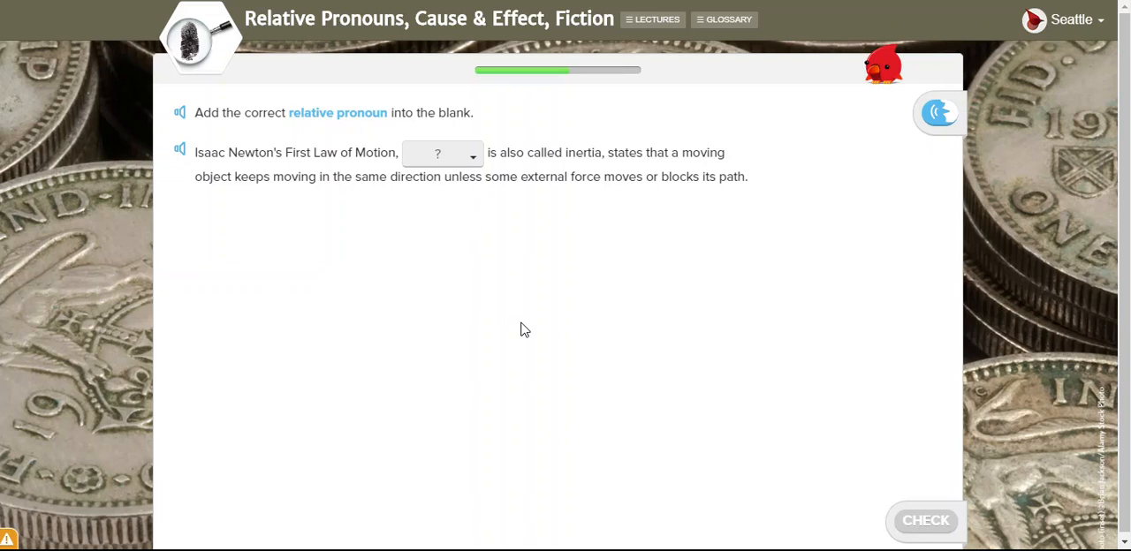
{"action": "mouse_move", "coordinate": [209, 44]}
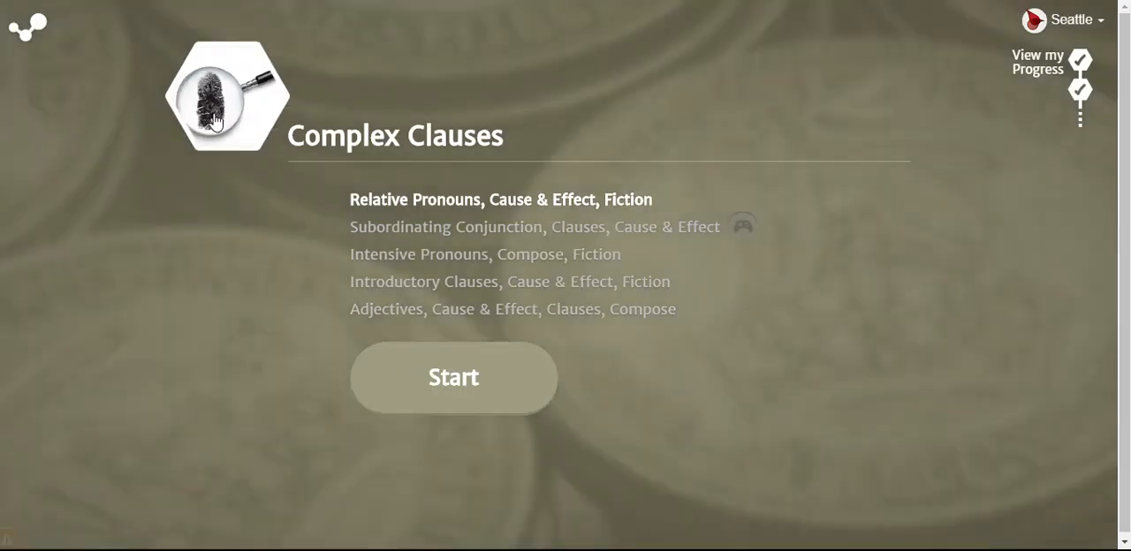
{"action": "mouse_move", "coordinate": [192, 53]}
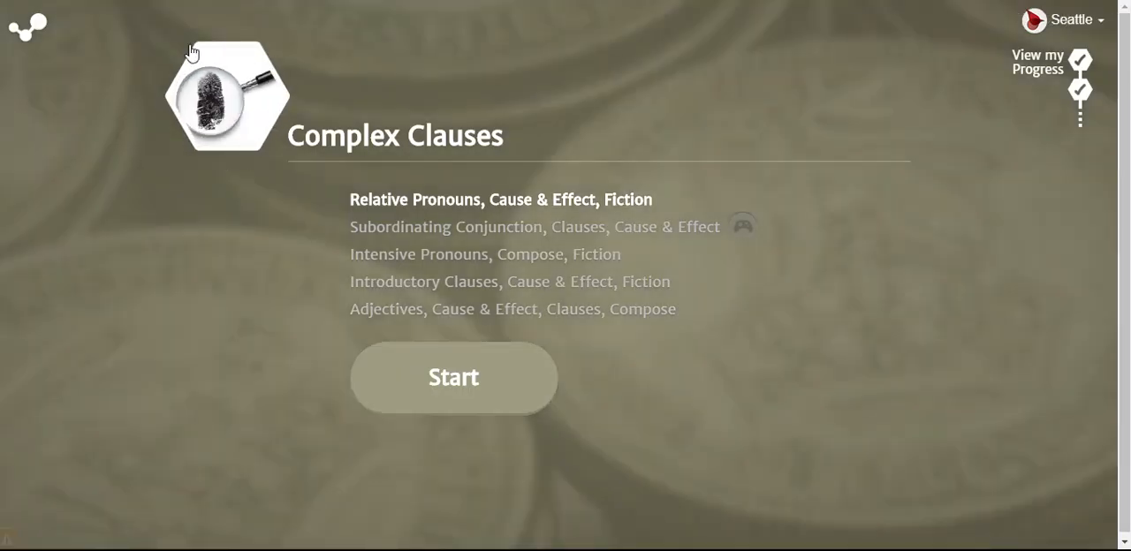
- View the course map with locked later units, then return to Complex Clauses
{"action": "left_click", "coordinate": [453, 377]}
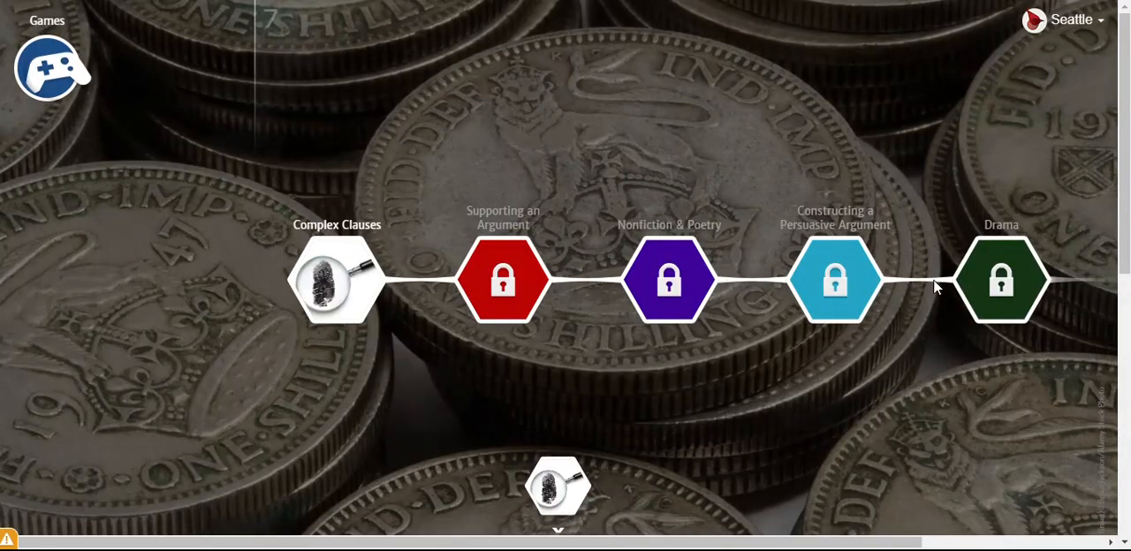
{"action": "mouse_move", "coordinate": [323, 318]}
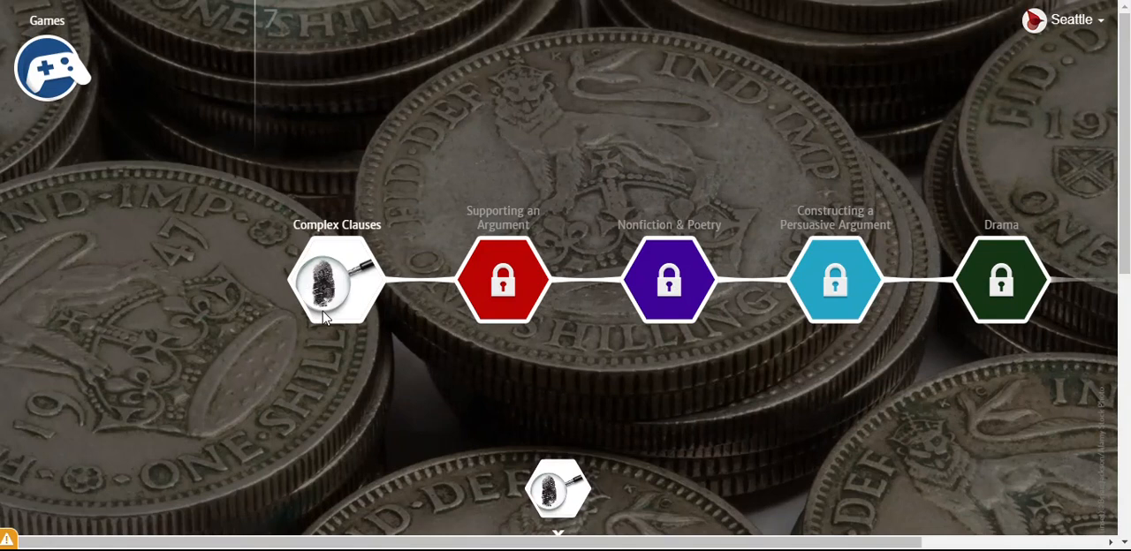
{"action": "left_click", "coordinate": [335, 281]}
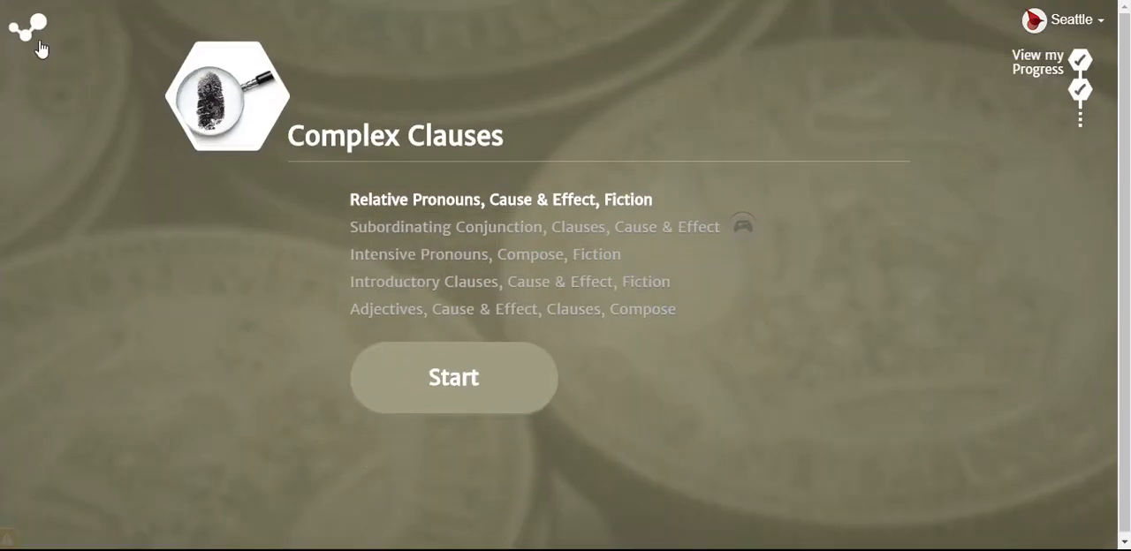
{"action": "mouse_move", "coordinate": [42, 24]}
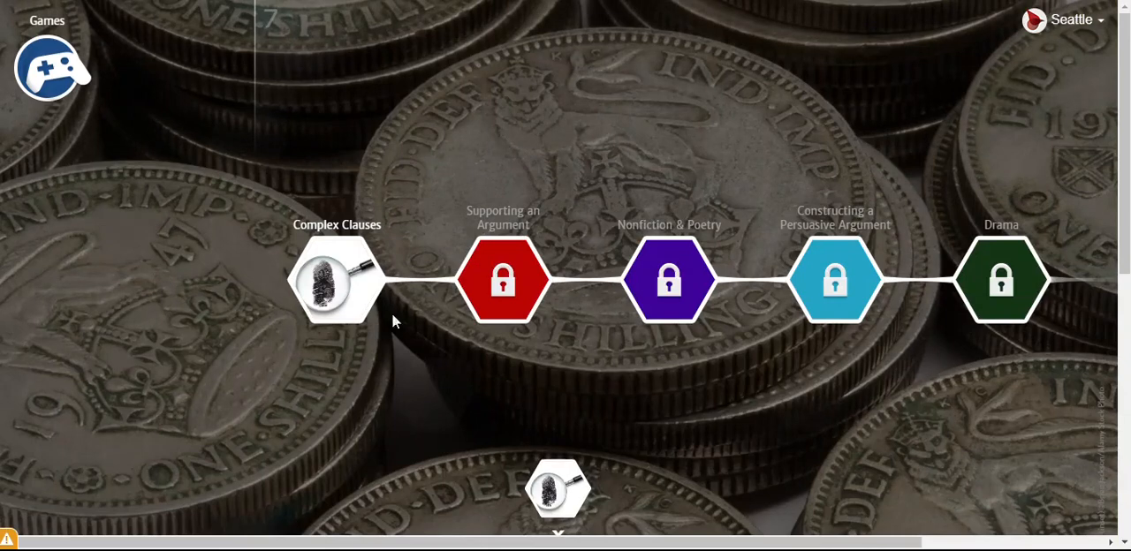
{"action": "mouse_move", "coordinate": [558, 489]}
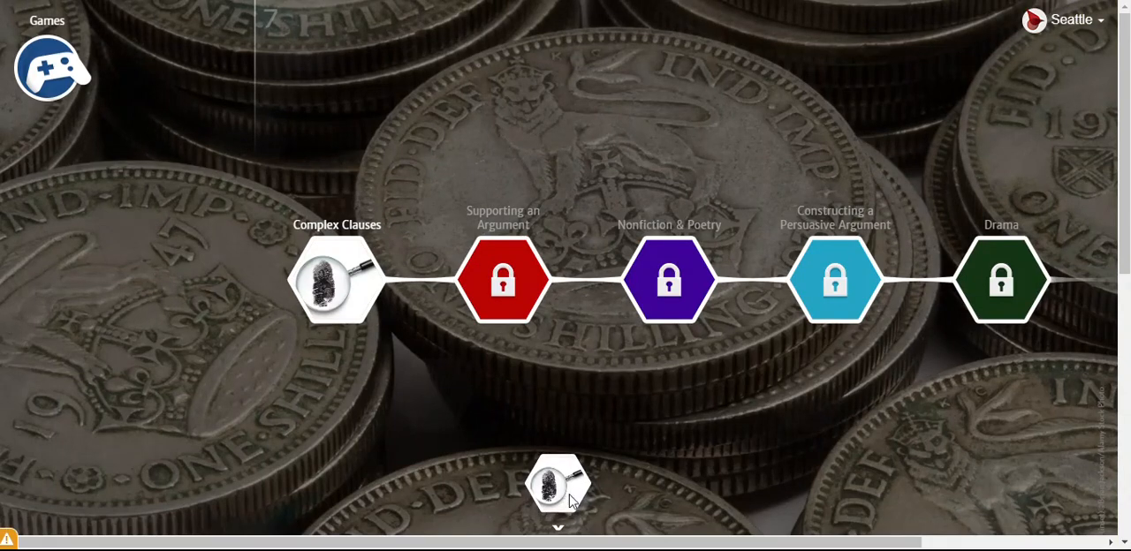
- Open the Complex Clauses progress report showing Relative Pronouns lesson scores
{"action": "left_click", "coordinate": [336, 281]}
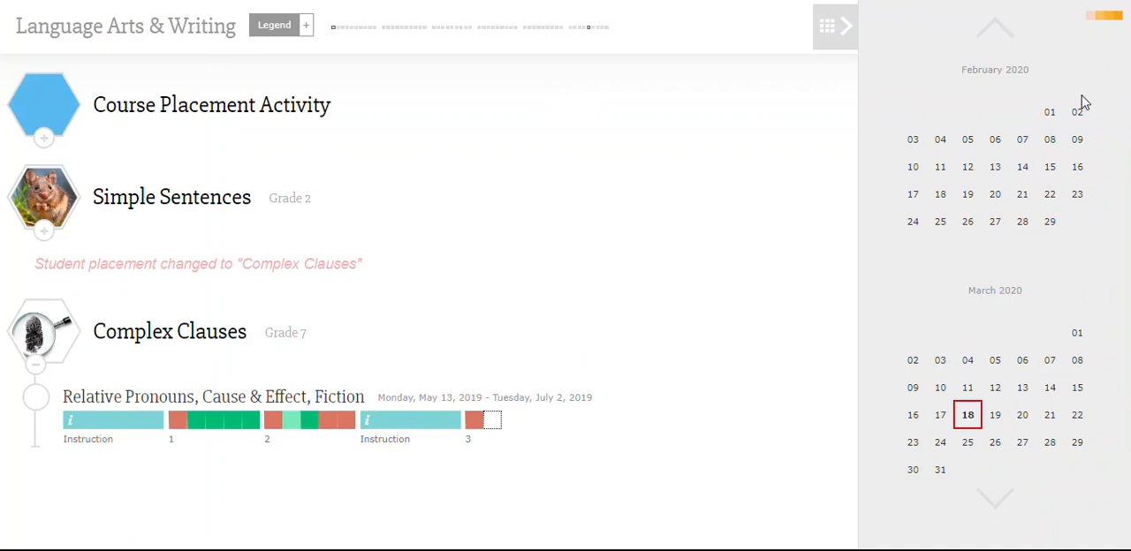
{"action": "mouse_move", "coordinate": [940, 387]}
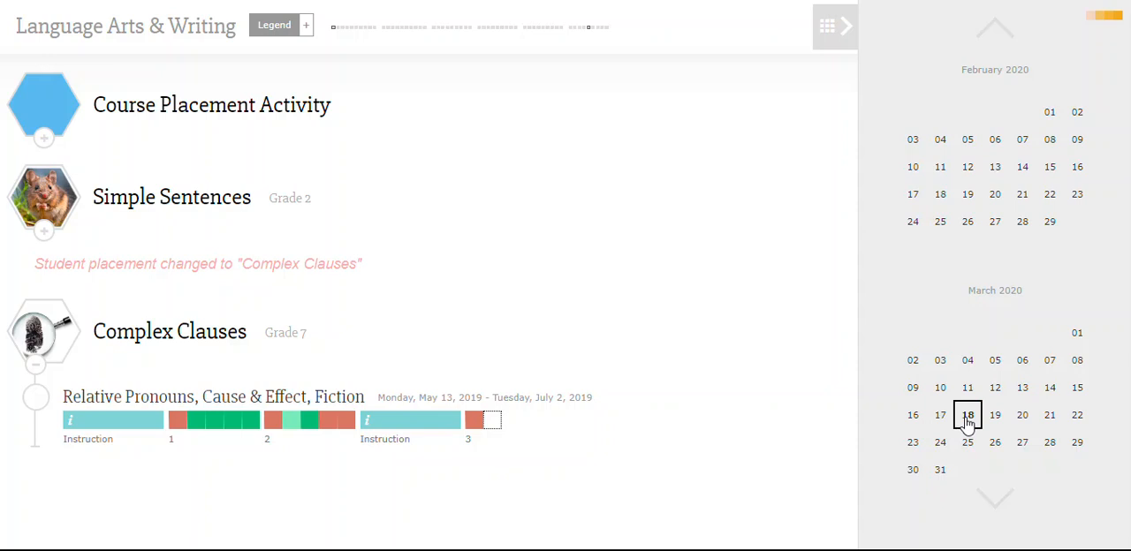
{"action": "mouse_move", "coordinate": [967, 427]}
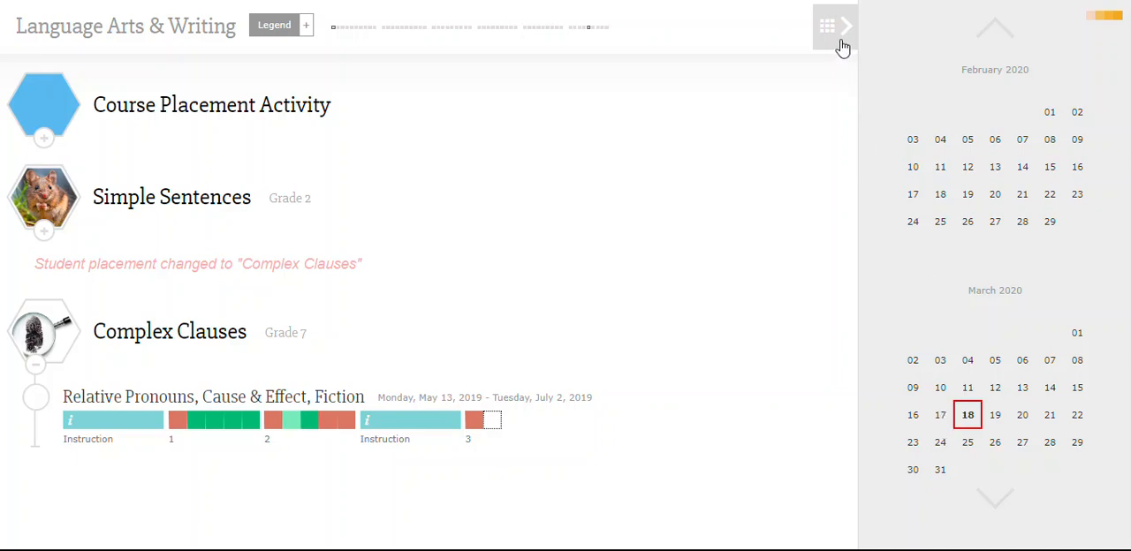
- Collapse the activity calendar panel to show the progress report full width
{"action": "left_click", "coordinate": [845, 27]}
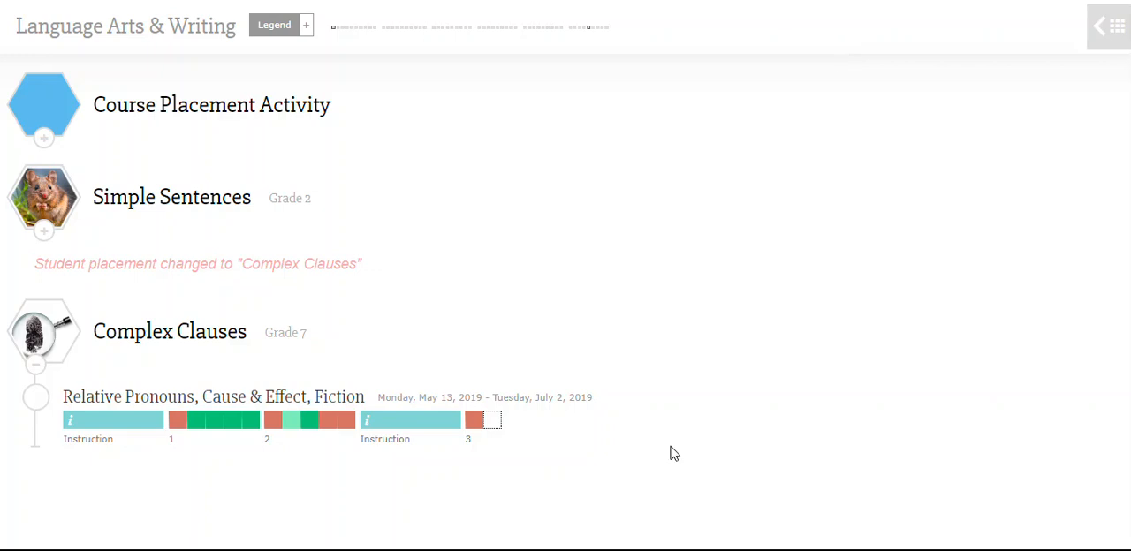
{"action": "mouse_move", "coordinate": [508, 440]}
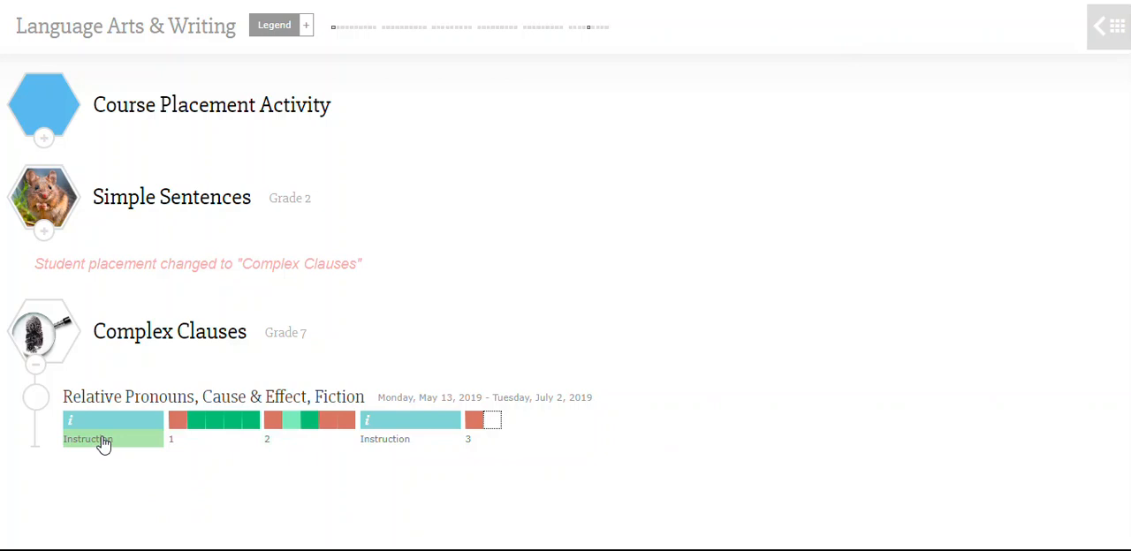
{"action": "mouse_move", "coordinate": [105, 439]}
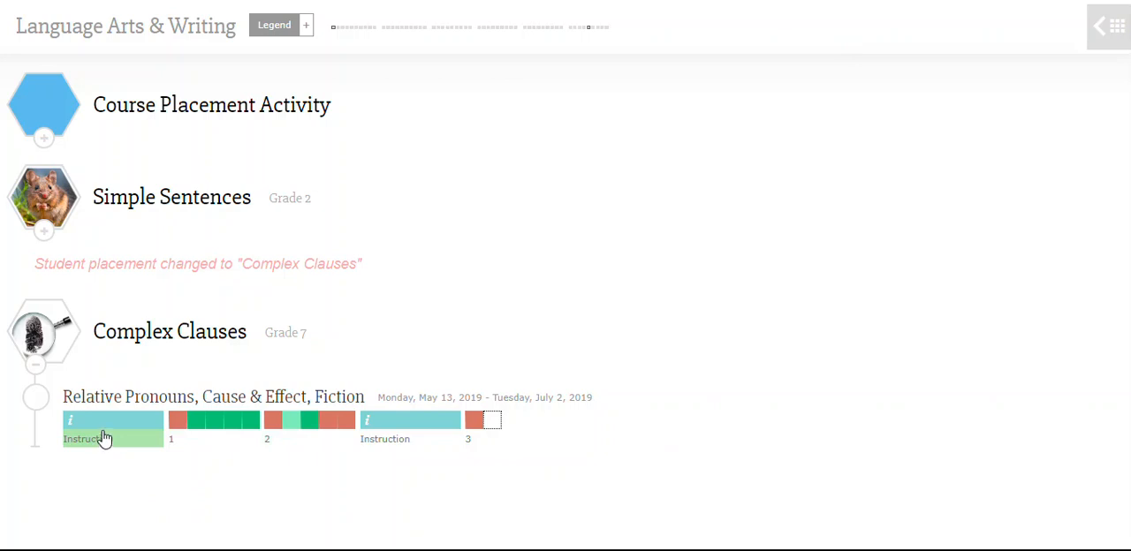
{"action": "mouse_move", "coordinate": [259, 427]}
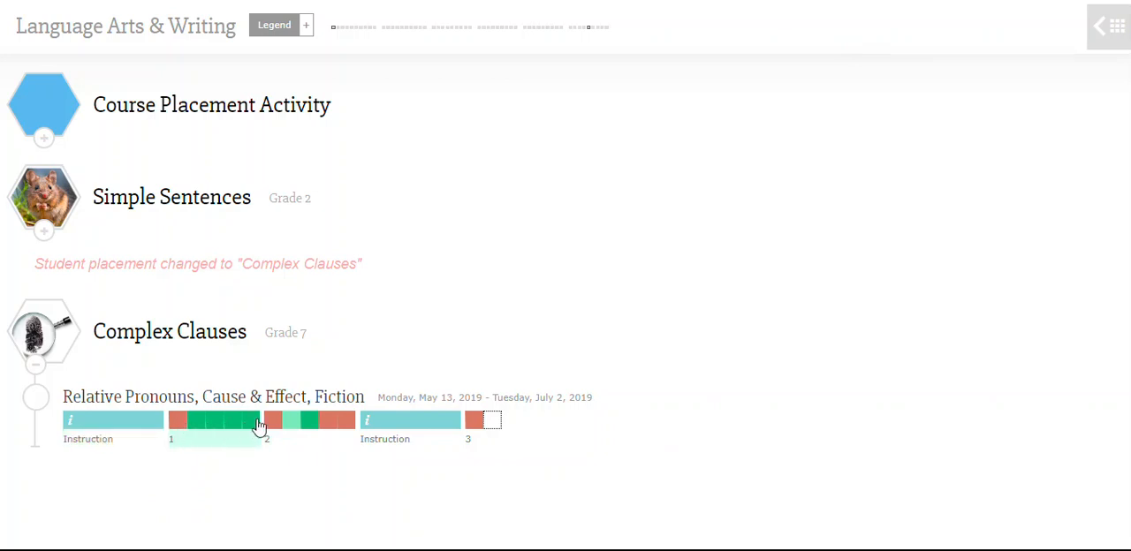
{"action": "mouse_move", "coordinate": [257, 431]}
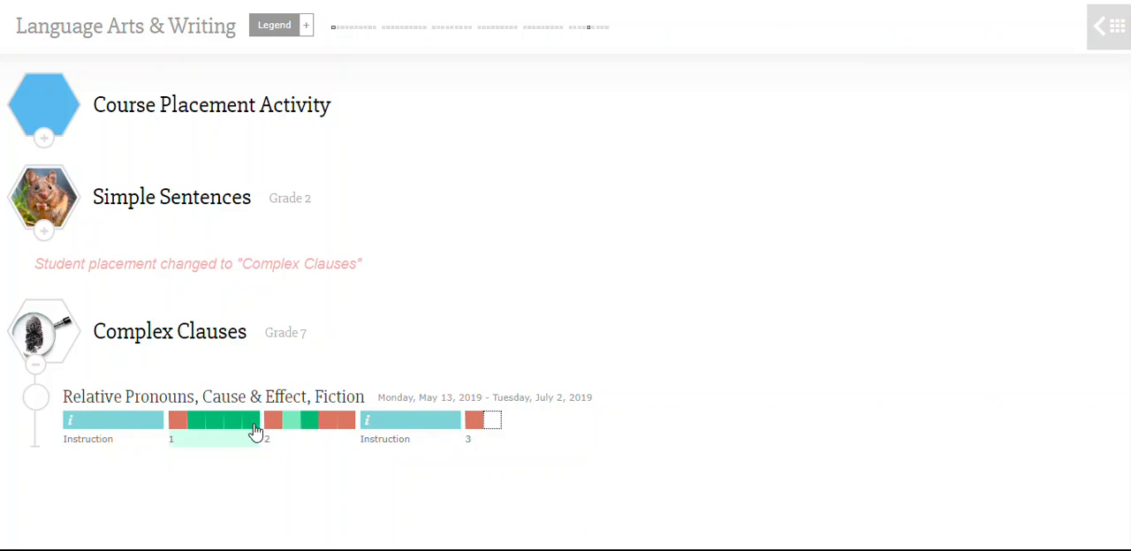
{"action": "mouse_move", "coordinate": [175, 431]}
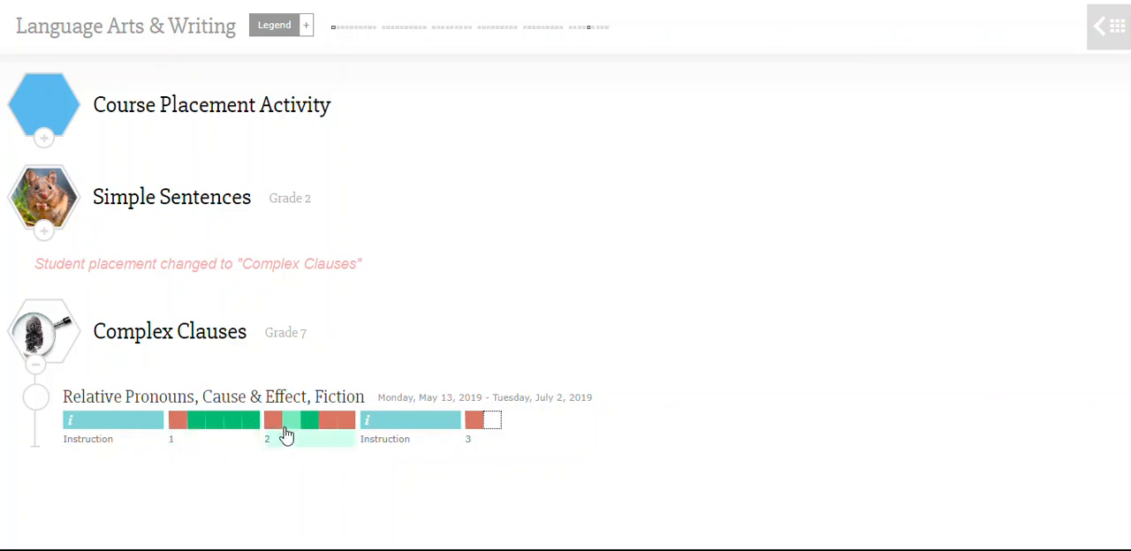
{"action": "mouse_move", "coordinate": [286, 433]}
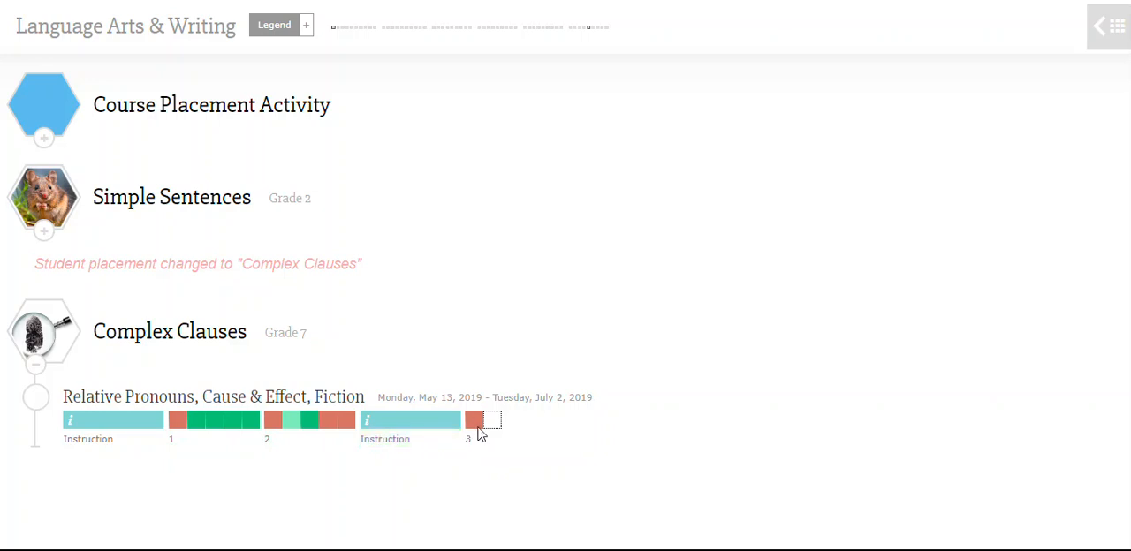
{"action": "mouse_move", "coordinate": [335, 484]}
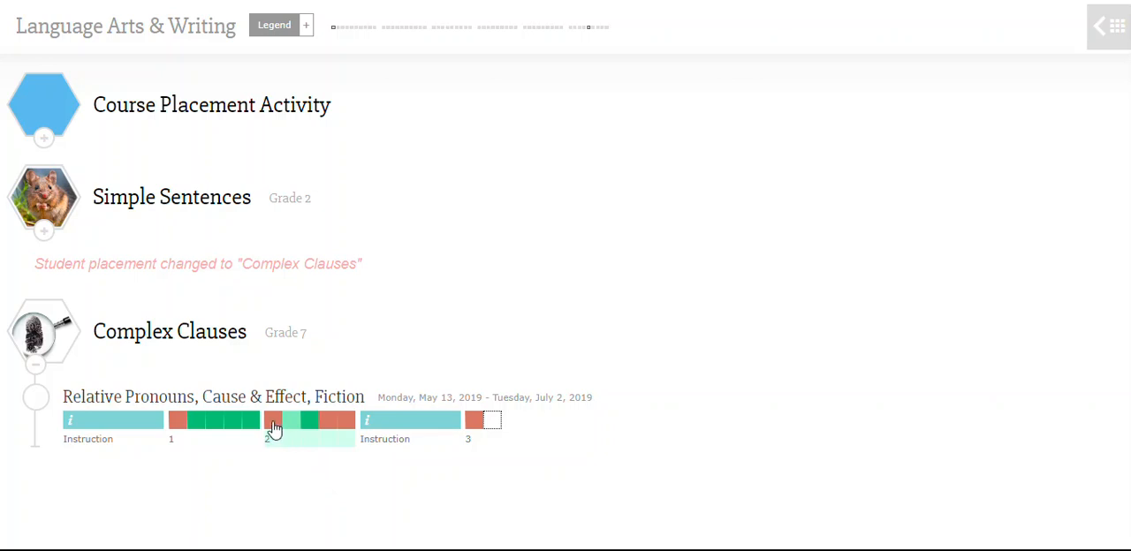
{"action": "left_click", "coordinate": [274, 420]}
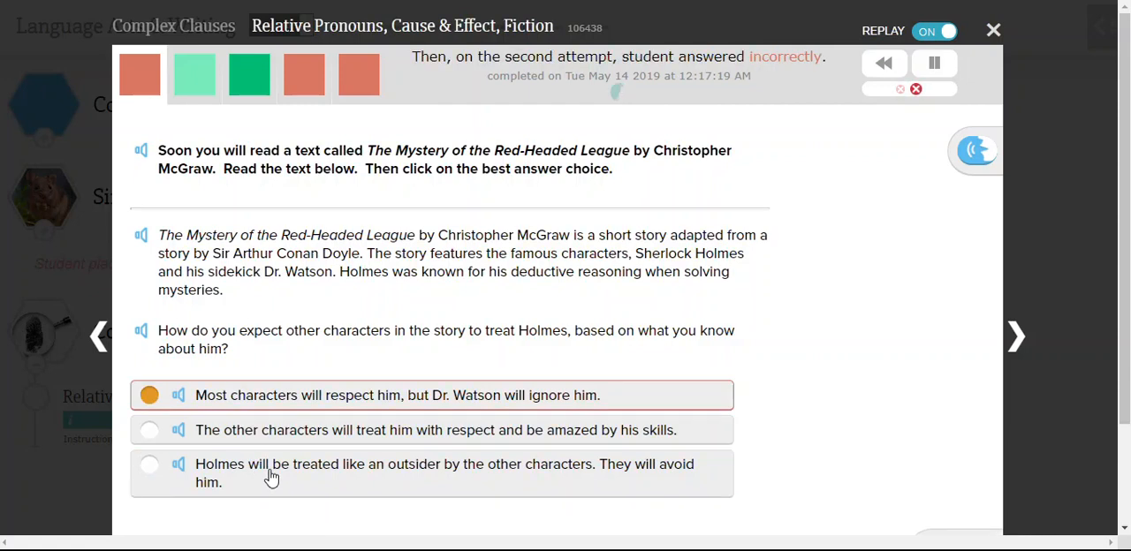
{"action": "mouse_move", "coordinate": [763, 456]}
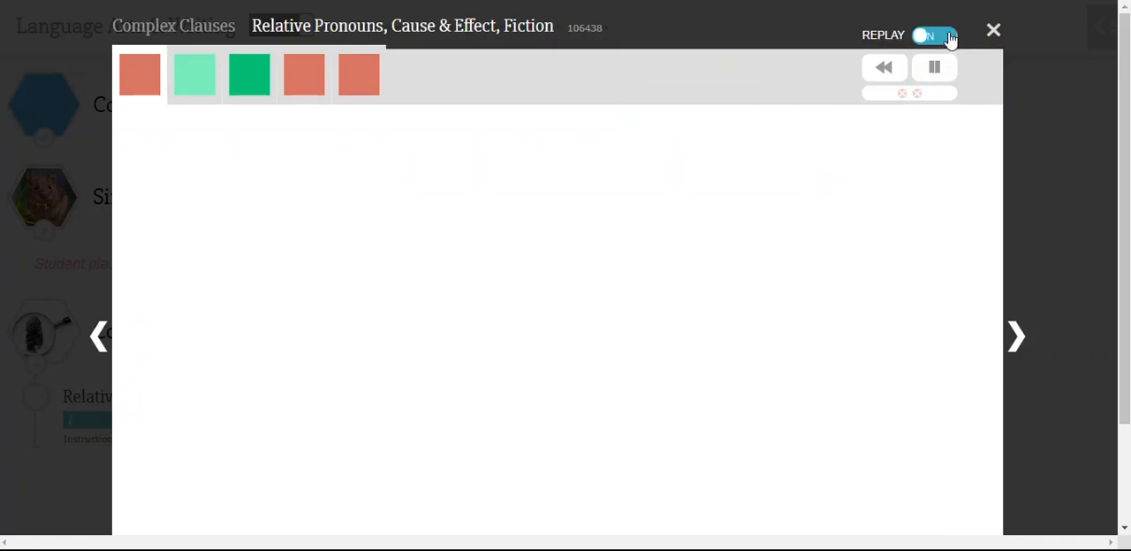
{"action": "left_click", "coordinate": [934, 36]}
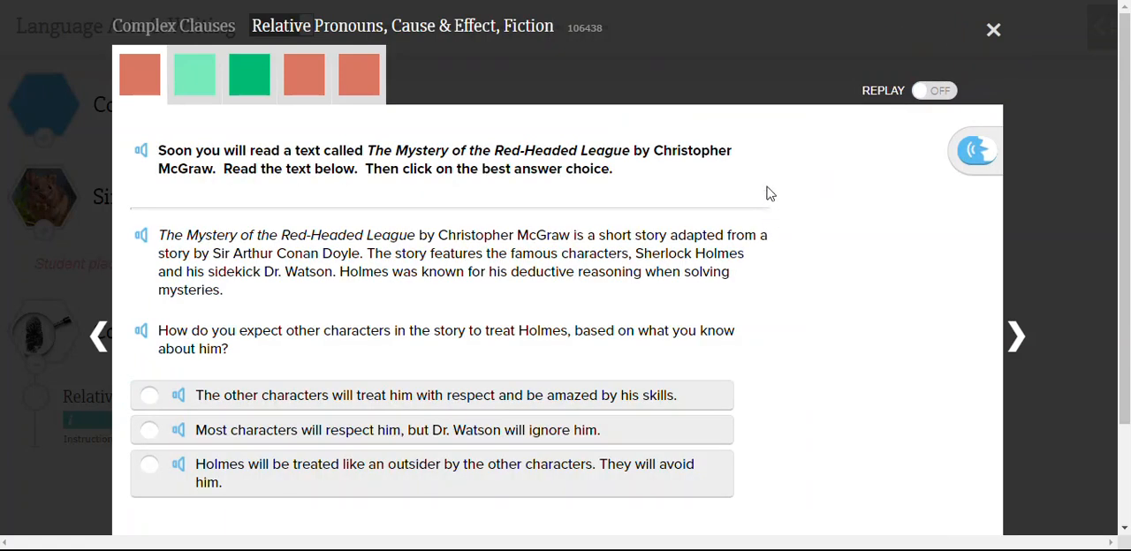
{"action": "mouse_move", "coordinate": [194, 84]}
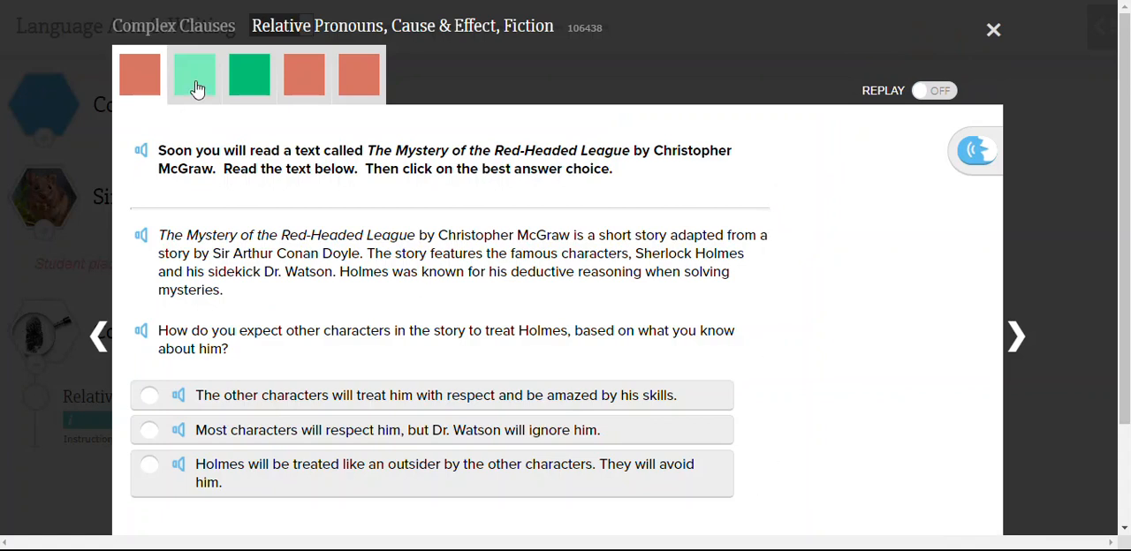
{"action": "left_click", "coordinate": [1016, 336]}
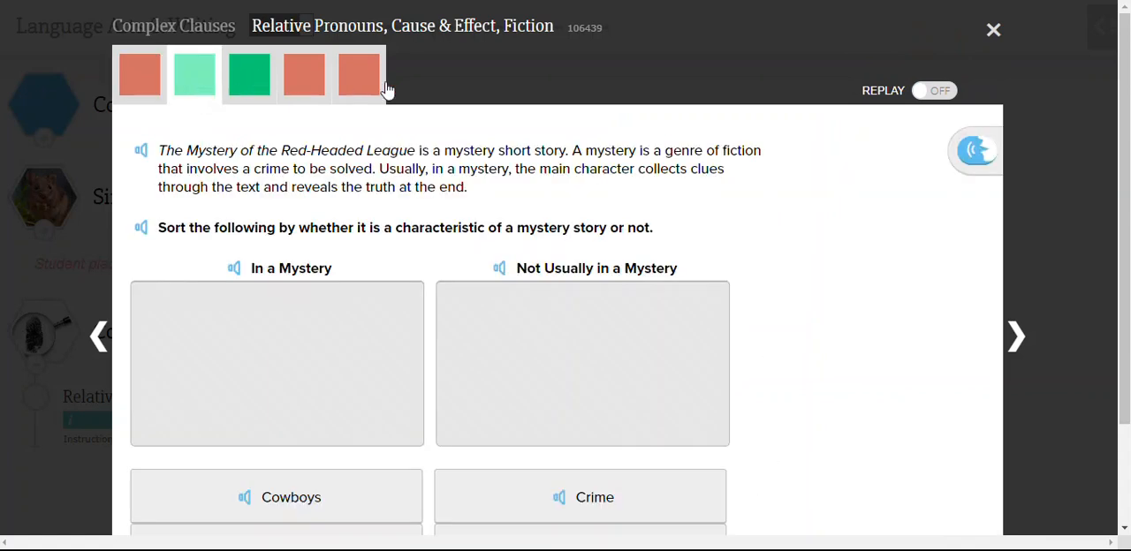
{"action": "mouse_move", "coordinate": [670, 129]}
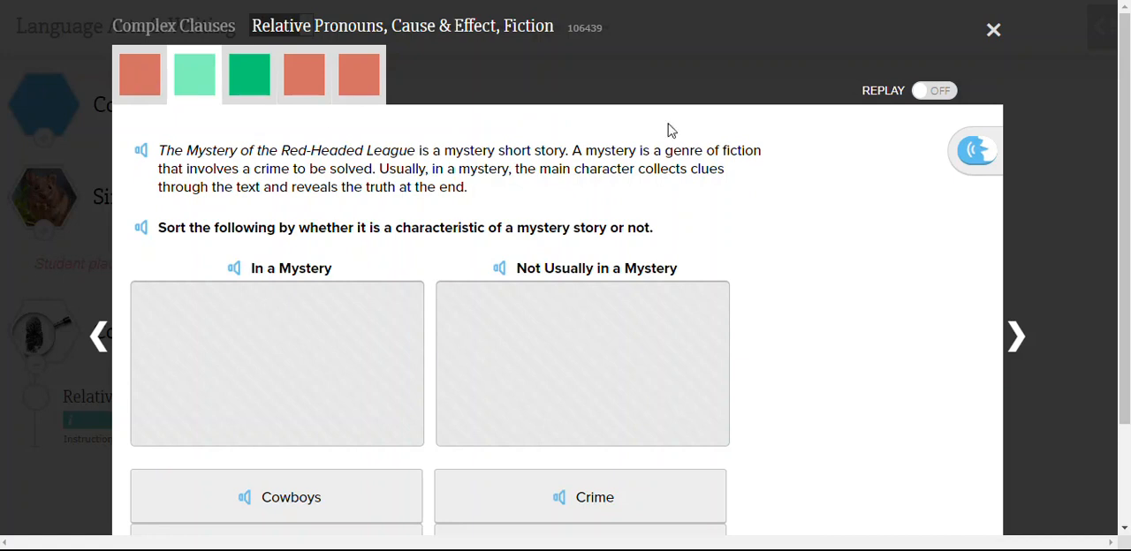
{"action": "left_click", "coordinate": [993, 30]}
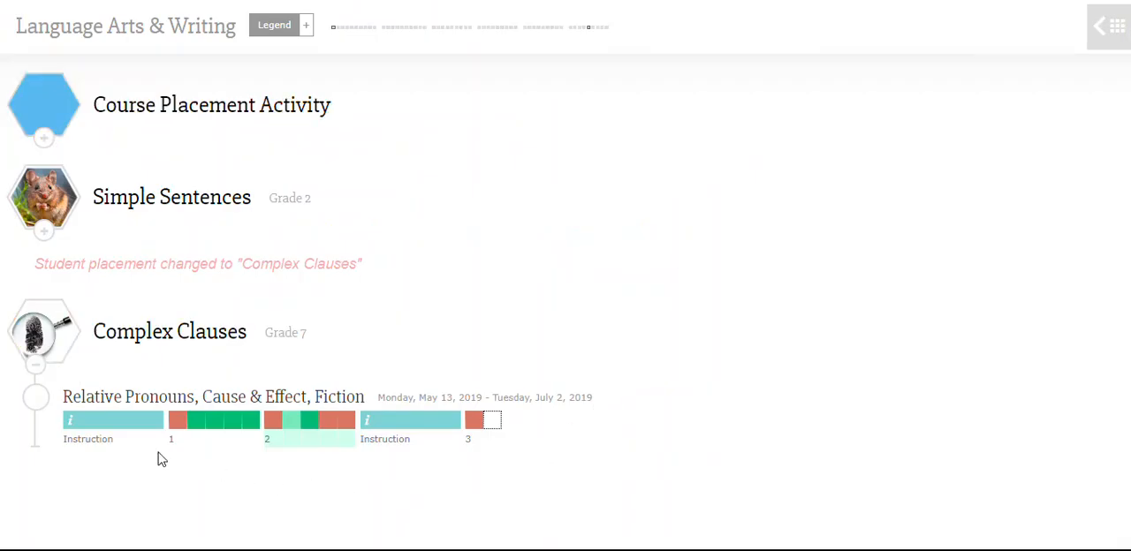
{"action": "mouse_move", "coordinate": [526, 440]}
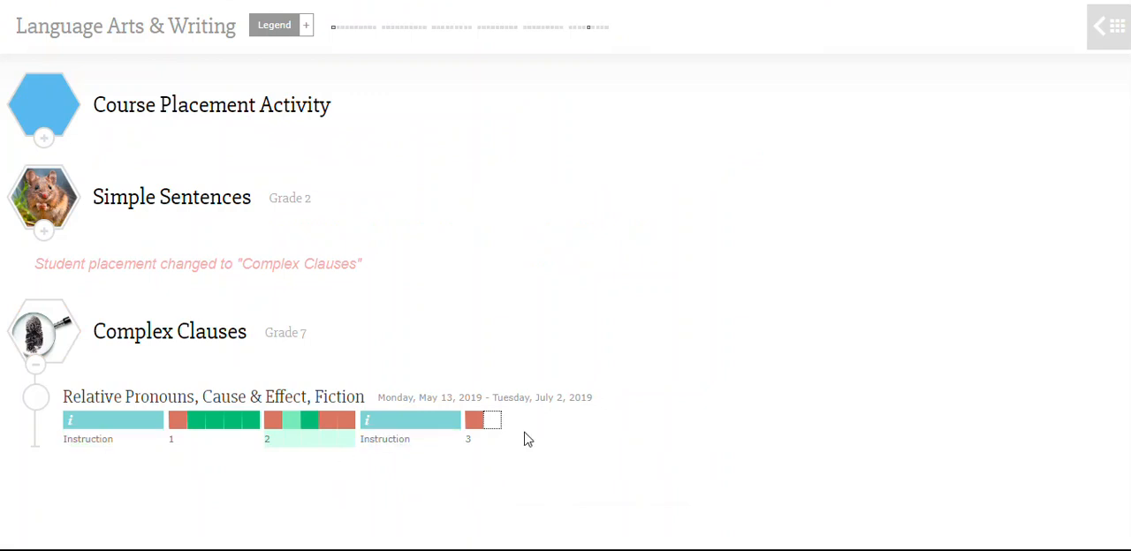